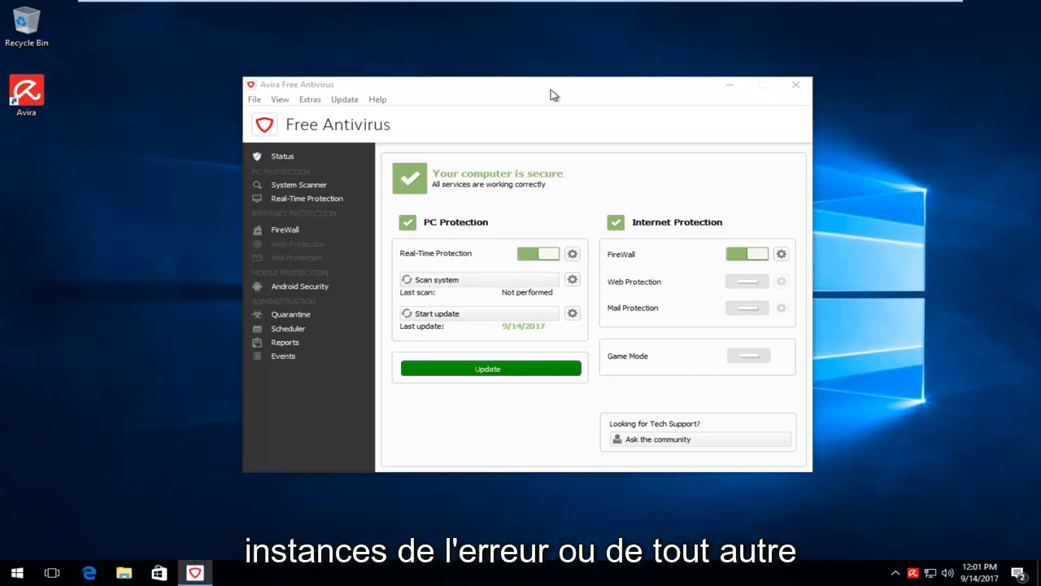
{"action": "mouse_move", "coordinate": [983, 162]}
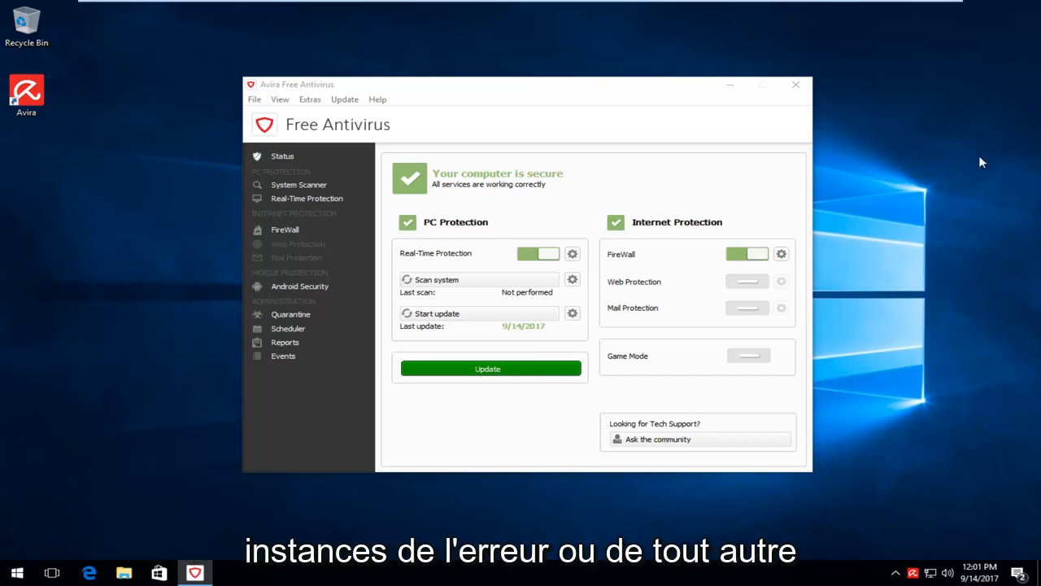
Close the Avira Free Antivirus window, leaving only the desktop
{"action": "left_click", "coordinate": [796, 84]}
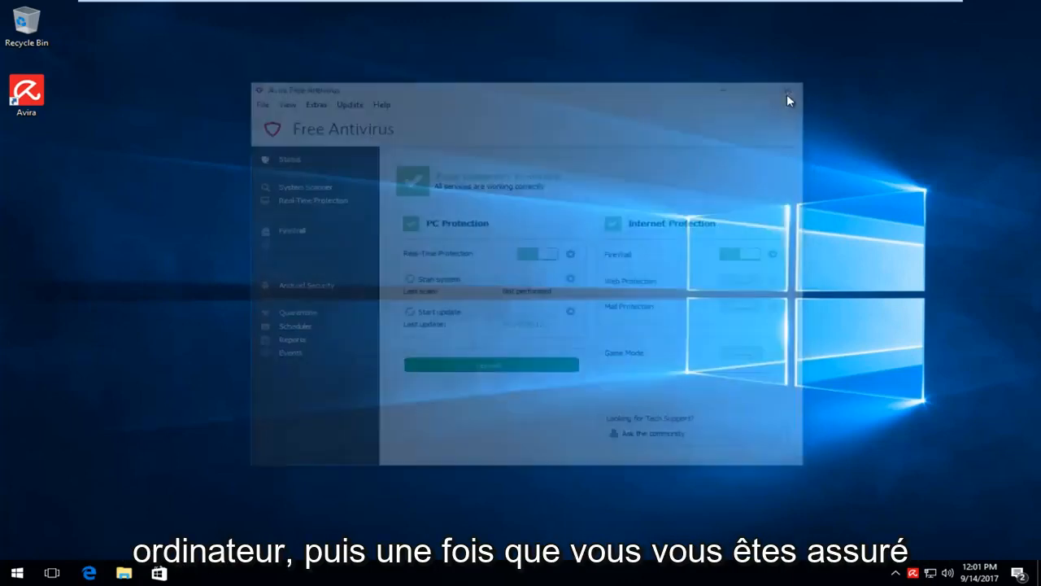
{"action": "left_click", "coordinate": [787, 91]}
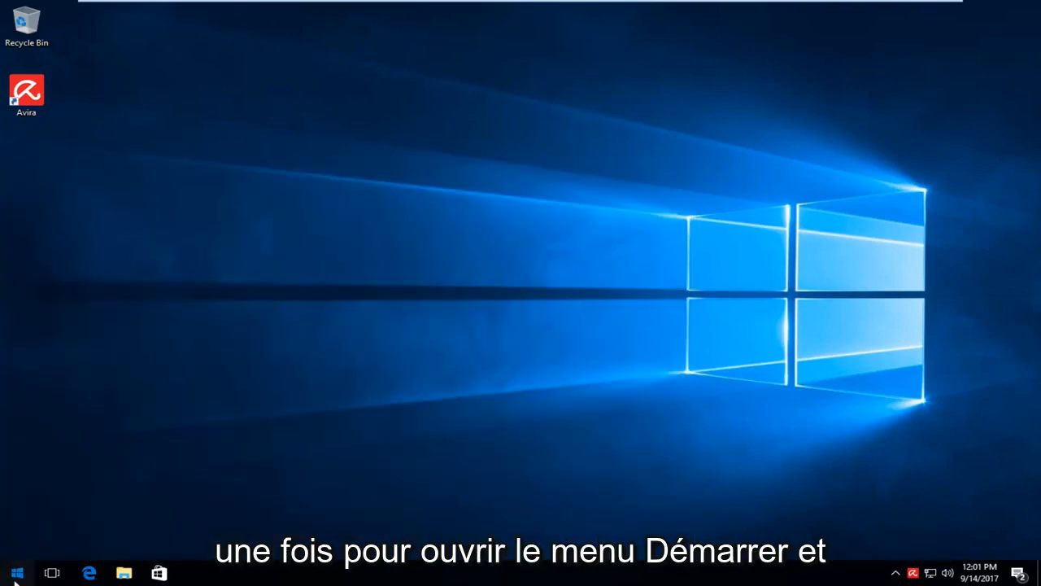
Search 'programs' from the Start menu to reach the installed programs list
{"action": "left_click", "coordinate": [16, 573]}
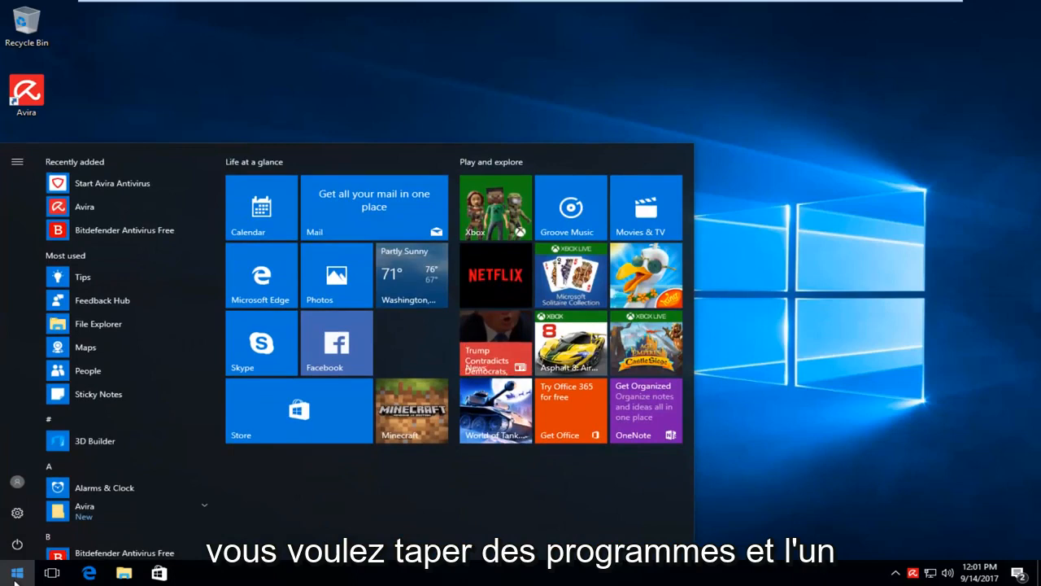
{"action": "left_click", "coordinate": [17, 573]}
{"action": "type", "text": "p"}
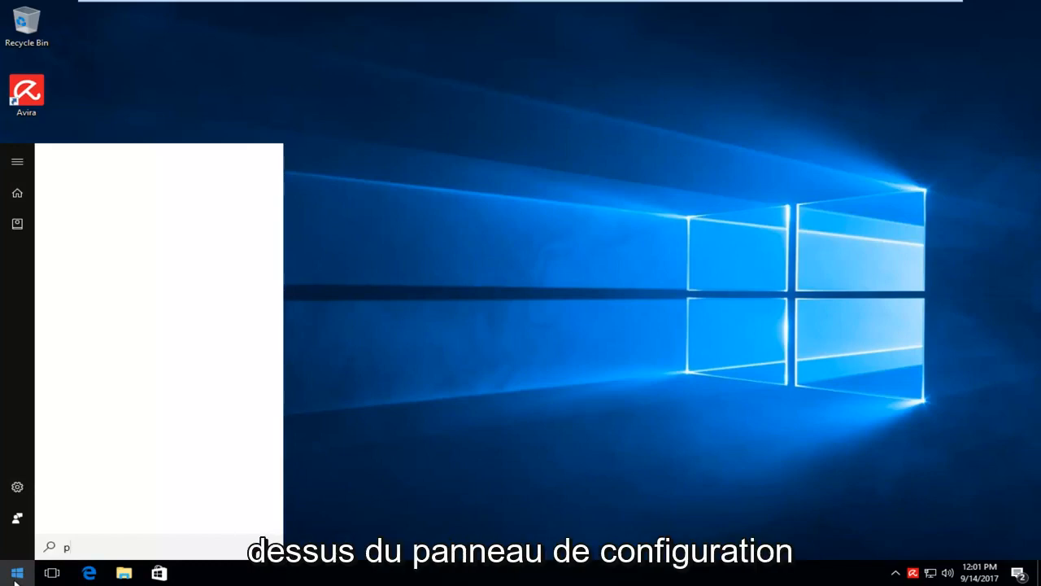
{"action": "type", "text": "rograms"}
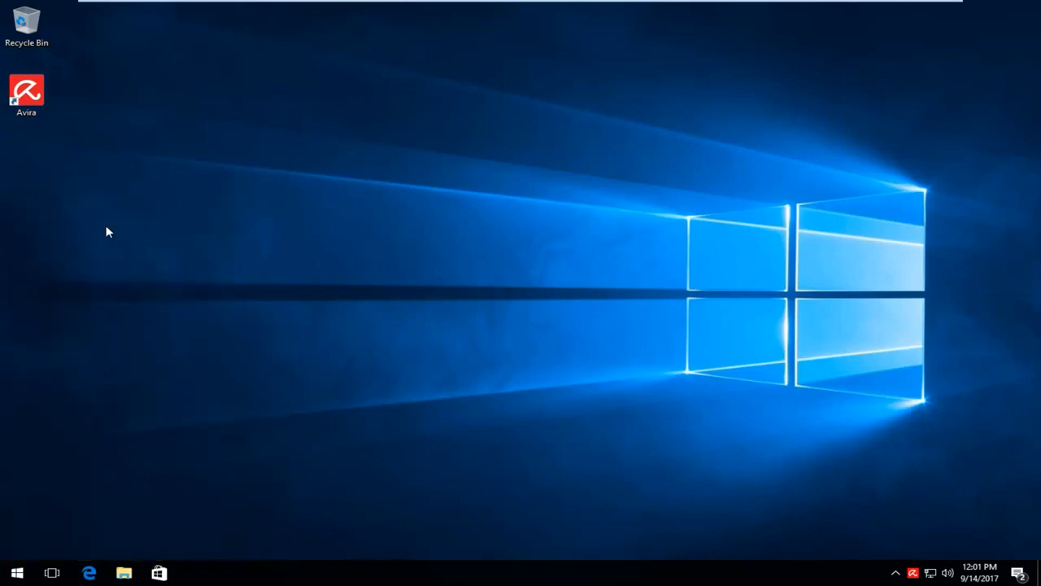
Open Programs and Features and select the Avira entry in the installed programs list
{"action": "left_click", "coordinate": [124, 573]}
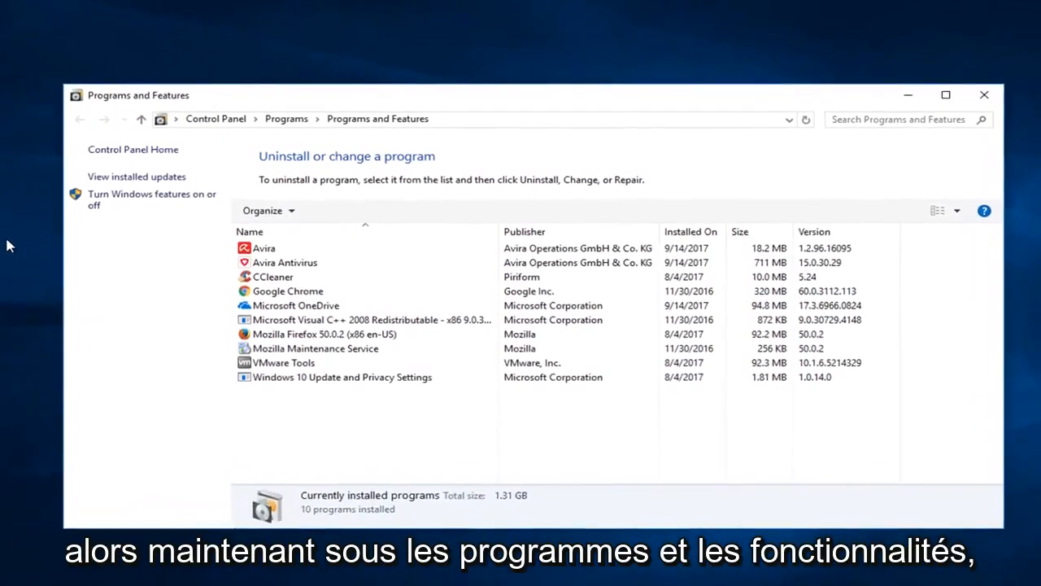
{"action": "left_click", "coordinate": [272, 267]}
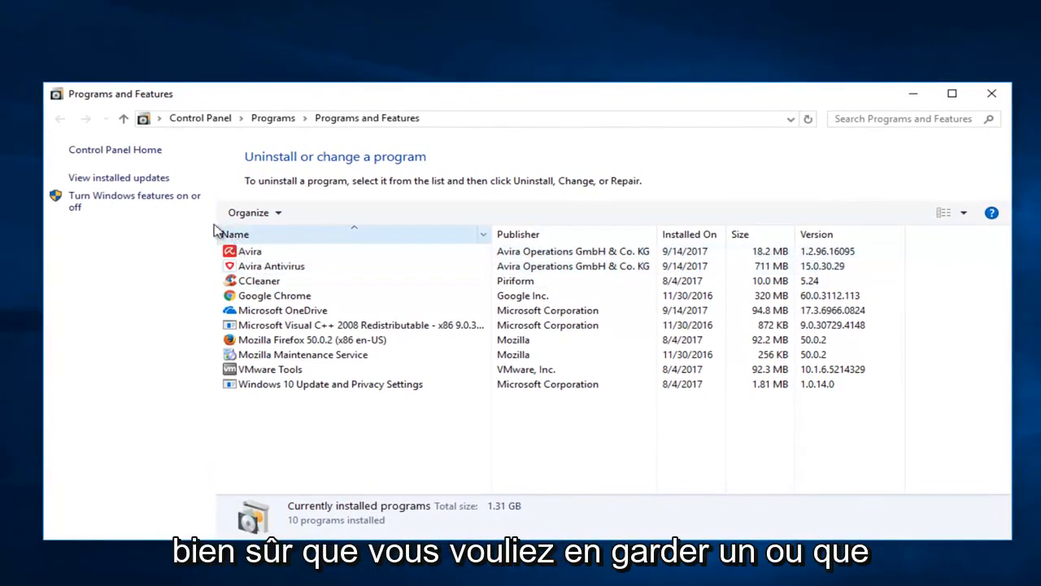
{"action": "left_click", "coordinate": [272, 267]}
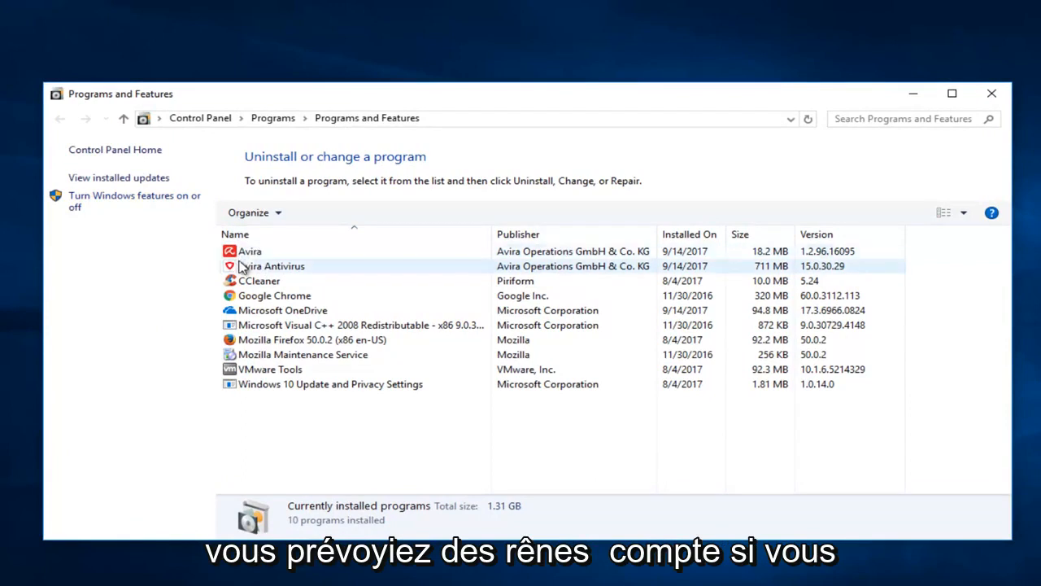
{"action": "left_click", "coordinate": [250, 251]}
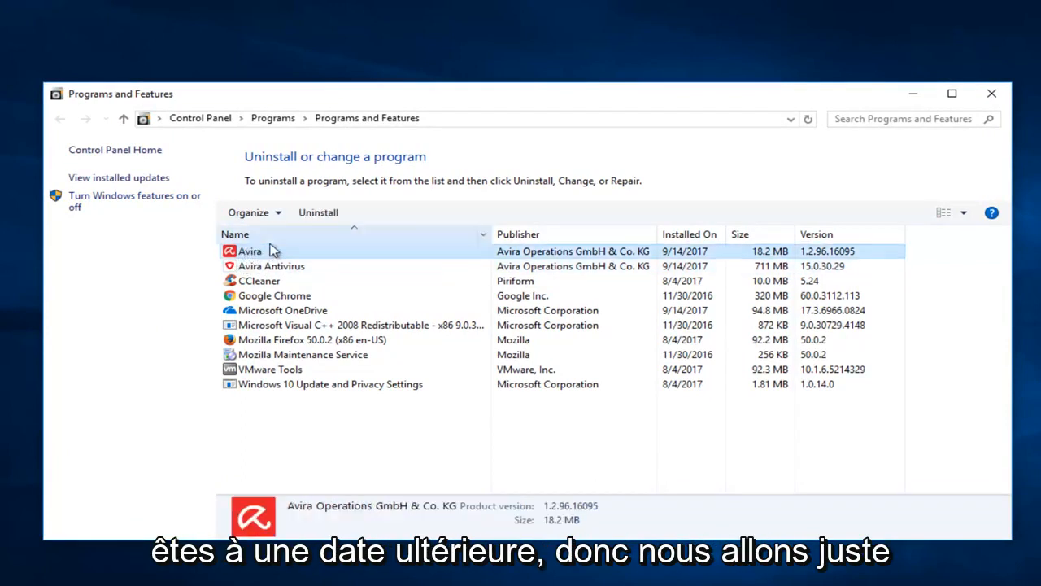
{"action": "mouse_move", "coordinate": [317, 212]}
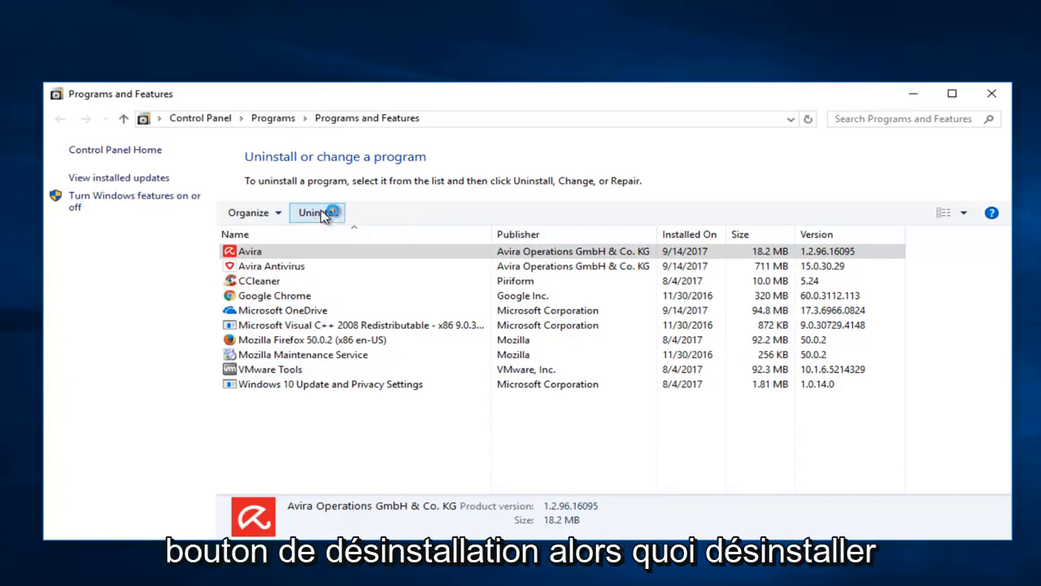
Attempt to uninstall the Avira package; dismiss the 'Uninstallation not possible' warning since Antivirus depends on it
{"action": "left_click", "coordinate": [316, 212]}
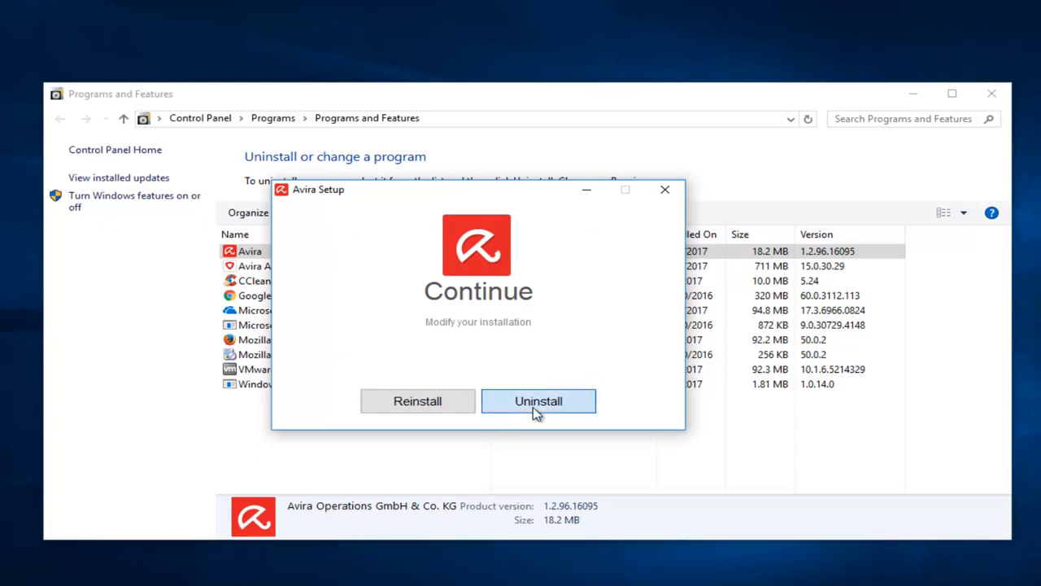
{"action": "left_click", "coordinate": [537, 400]}
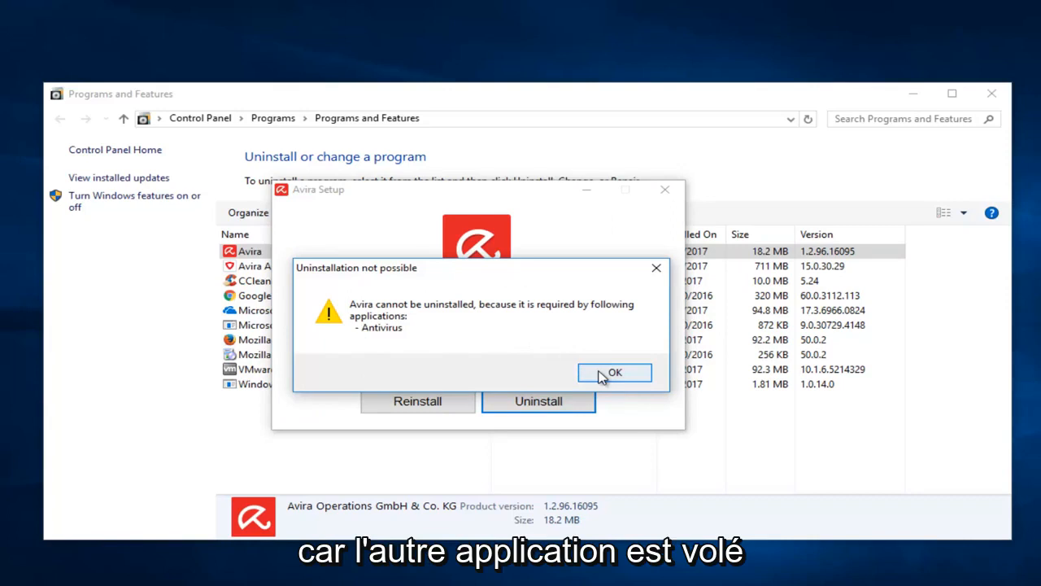
{"action": "left_click", "coordinate": [615, 371]}
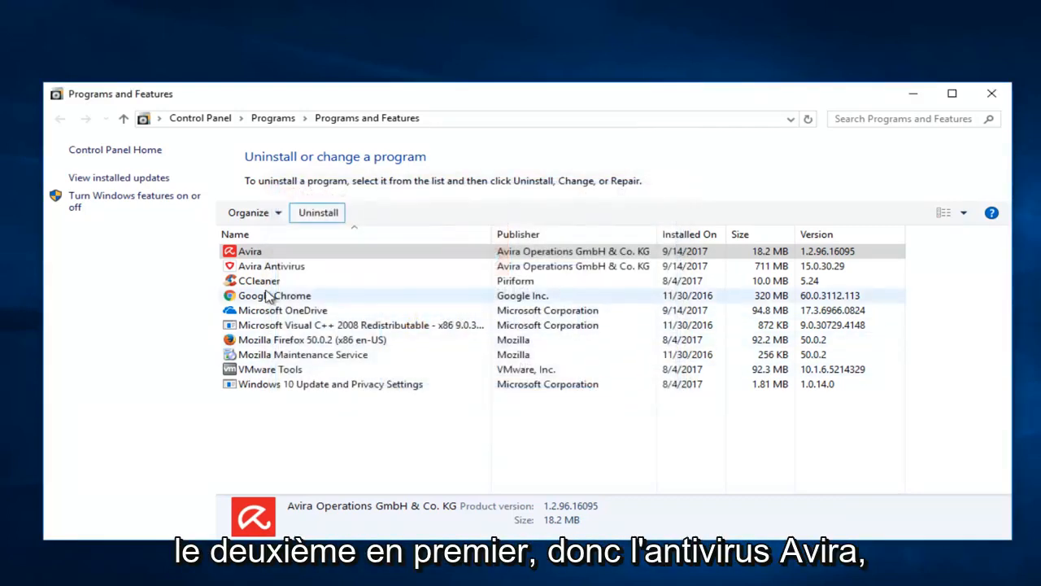
Uninstall Avira Antivirus, dismissing the OpenWith error, until the restart prompt appears
{"action": "left_click", "coordinate": [270, 267]}
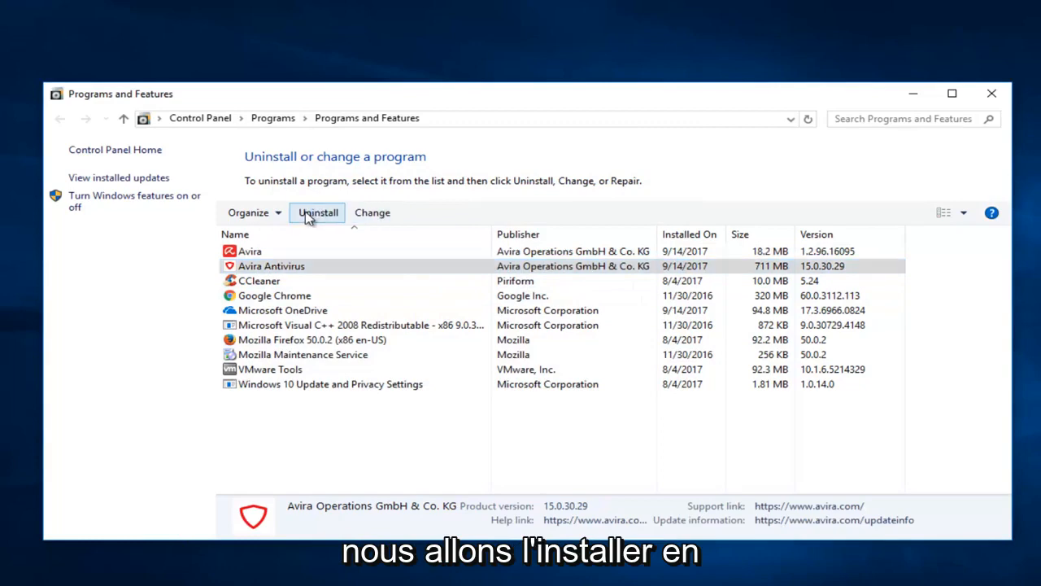
{"action": "left_click", "coordinate": [317, 211]}
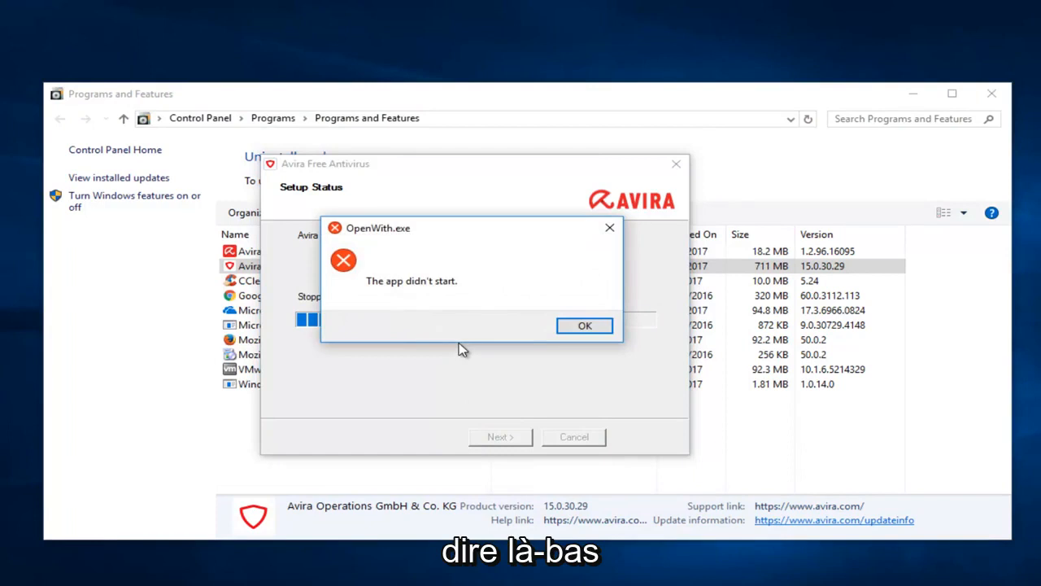
{"action": "left_click", "coordinate": [584, 325]}
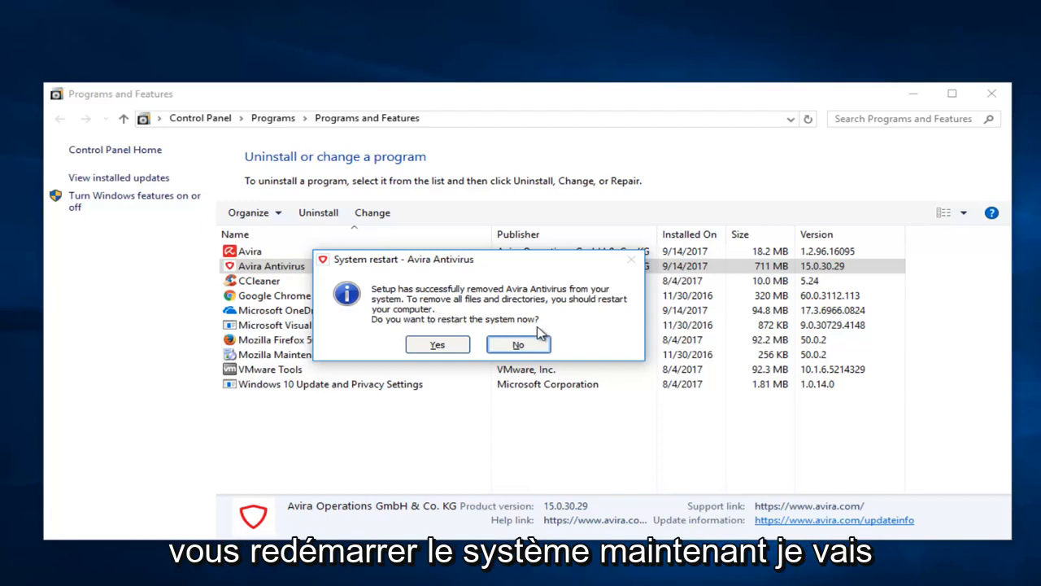
Decline the restart and remove the remaining Avira package through Avira Setup
{"action": "left_click", "coordinate": [517, 345]}
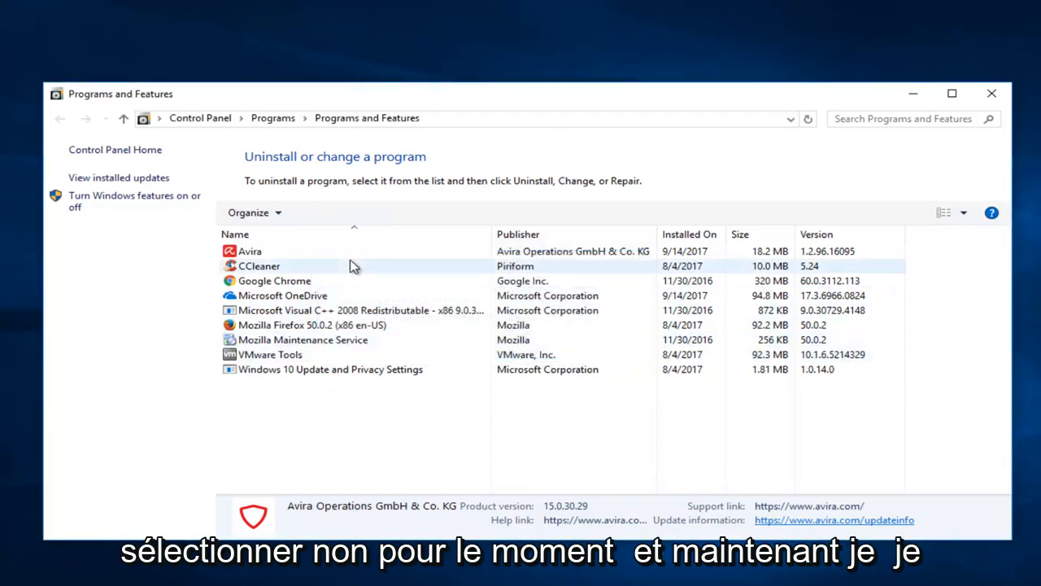
{"action": "left_click", "coordinate": [250, 251]}
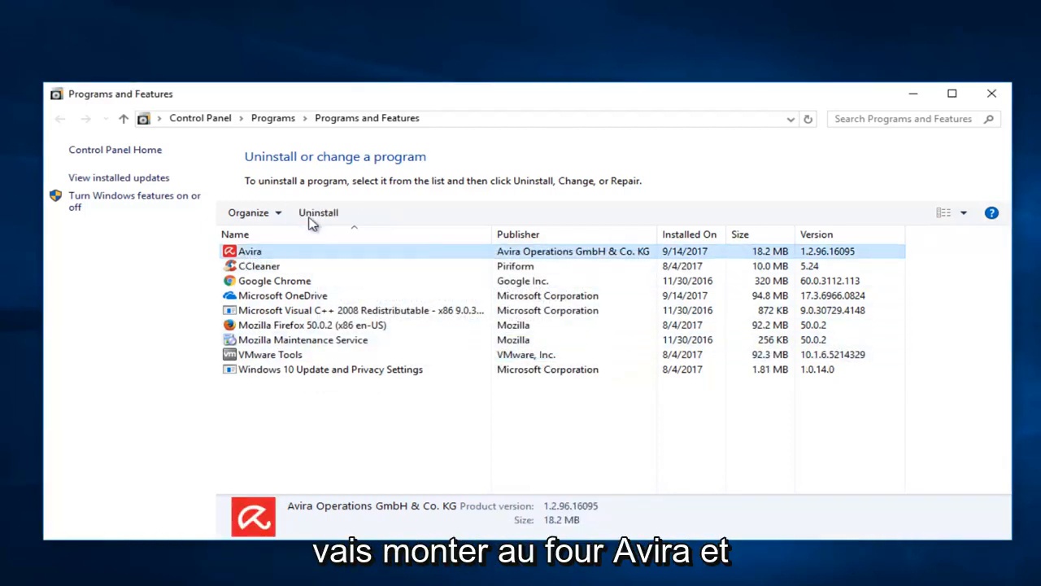
{"action": "left_click", "coordinate": [319, 212]}
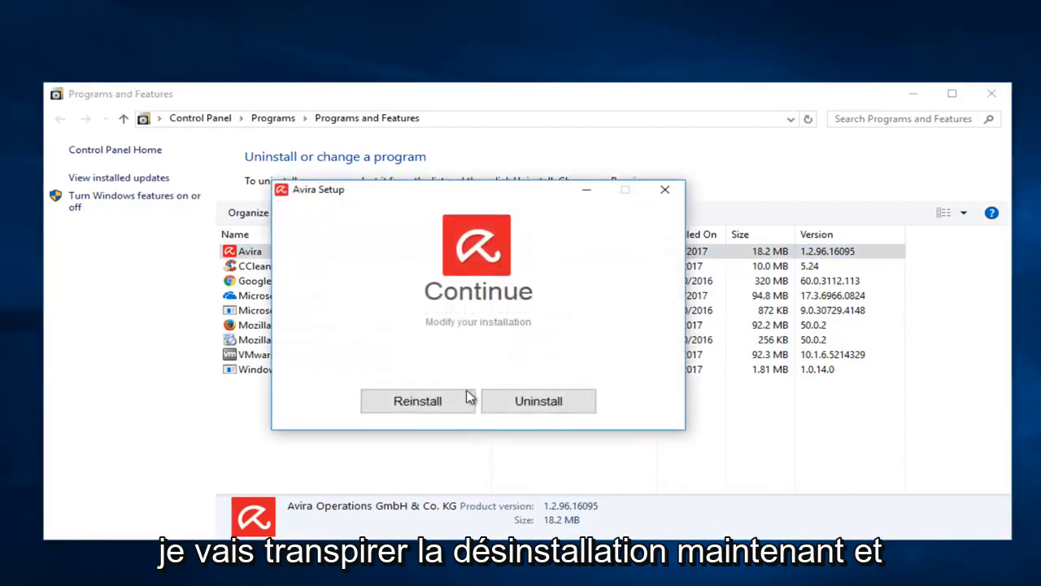
{"action": "left_click", "coordinate": [537, 401]}
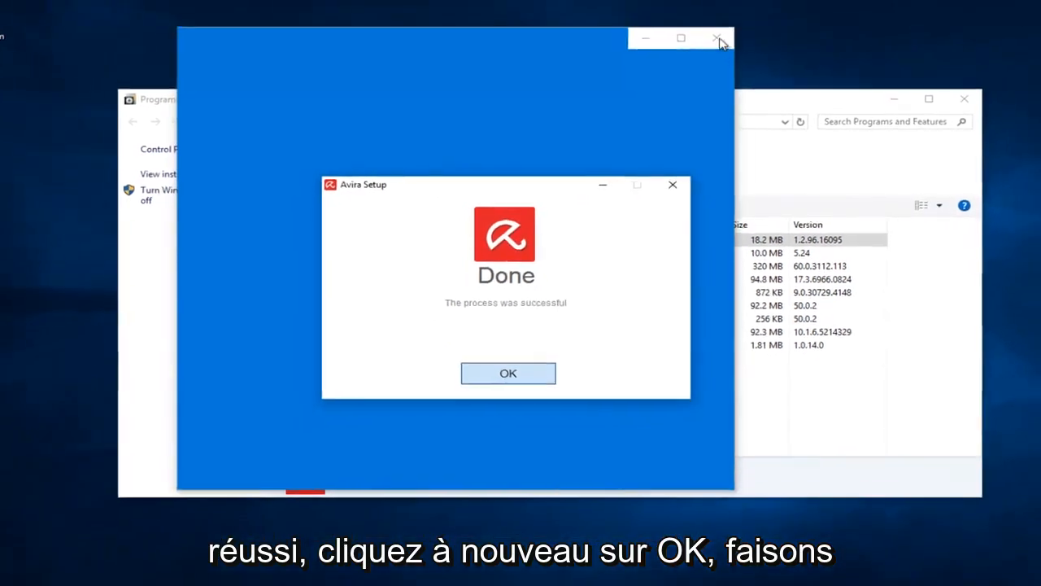
Dismiss the removal confirmation, close the browser survey page and Programs and Features
{"action": "left_click", "coordinate": [507, 373]}
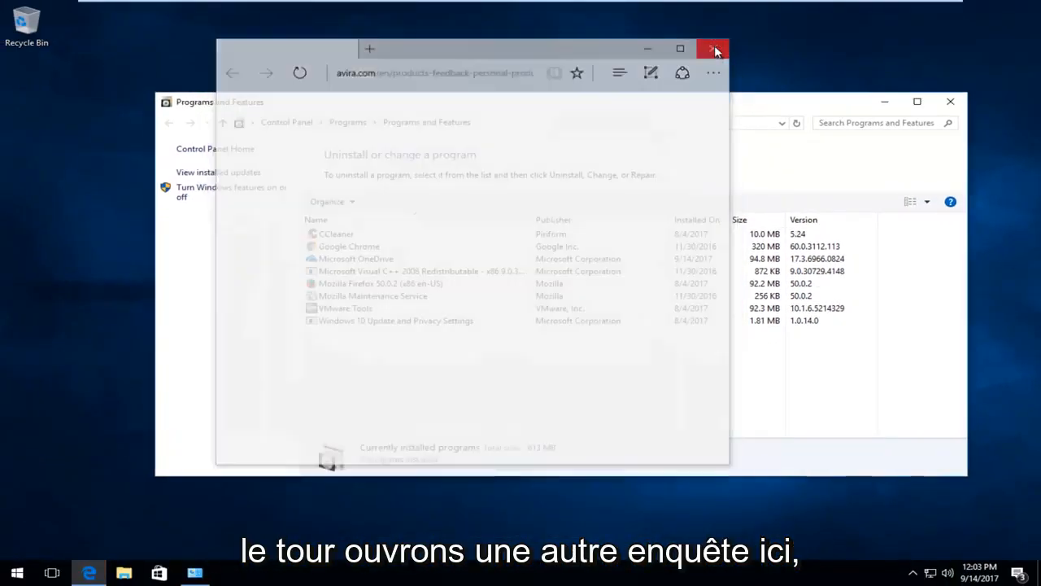
{"action": "left_click", "coordinate": [713, 49]}
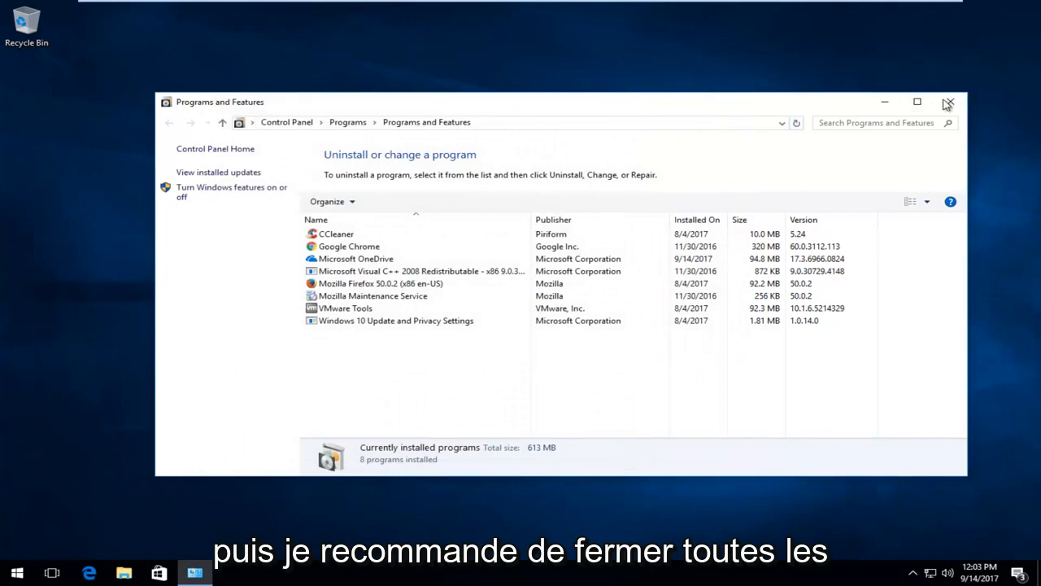
{"action": "left_click", "coordinate": [949, 105]}
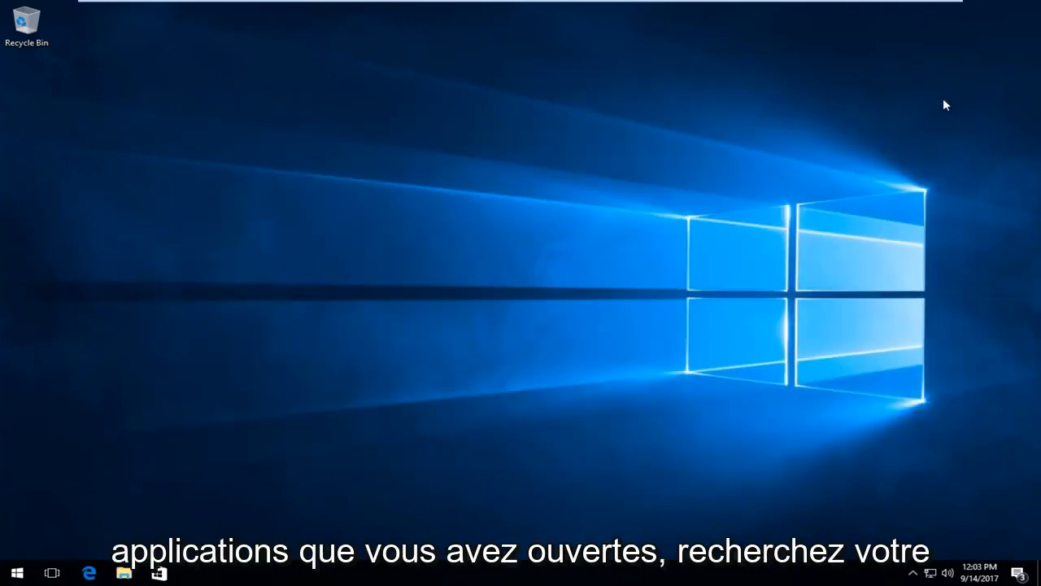